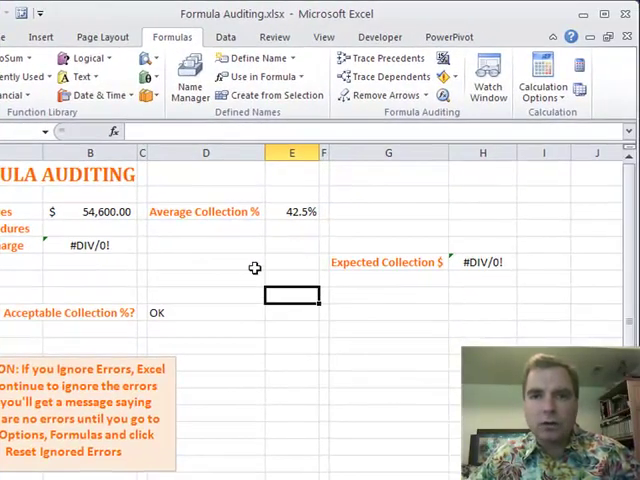
pyautogui.moveTo(390, 76)
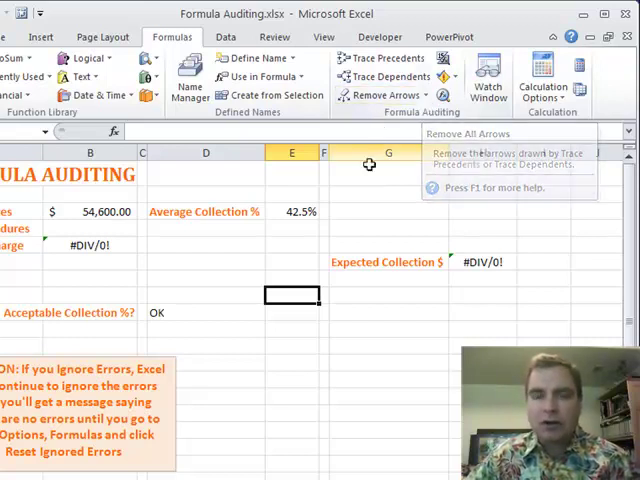
pyautogui.moveTo(350, 204)
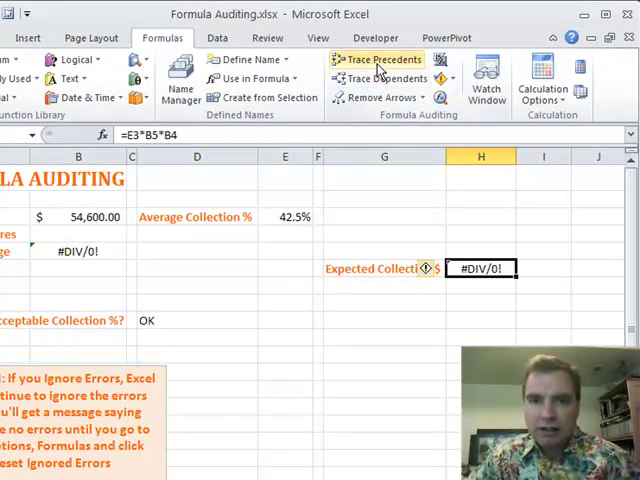
# Trace precedents of the #DIV/0! Expected Collection $ in H6, then select the blank Total Procedures in B4.
pyautogui.click(378, 60)
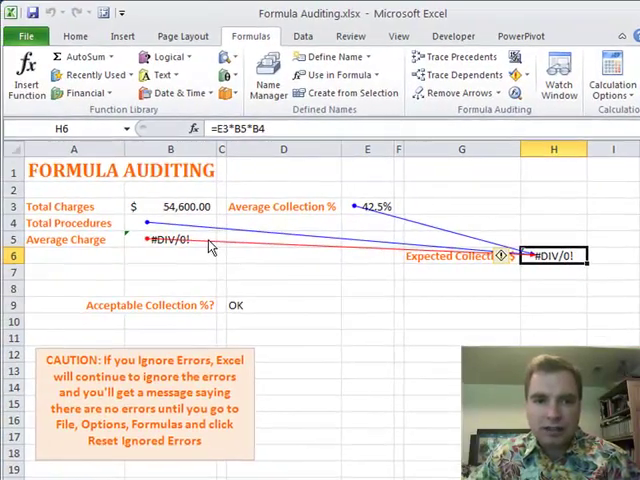
pyautogui.moveTo(198, 250)
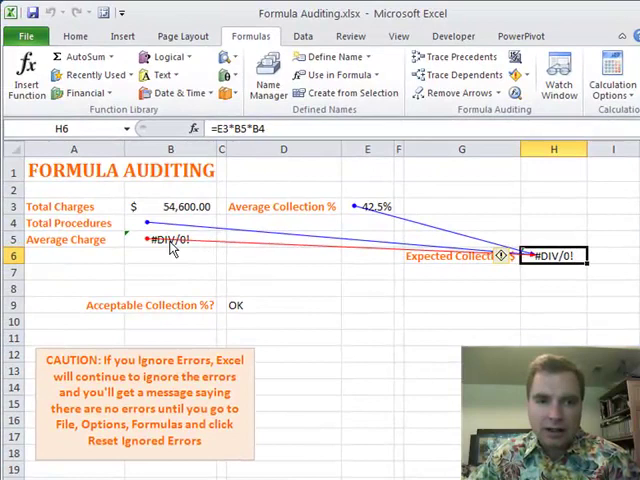
pyautogui.moveTo(170, 236)
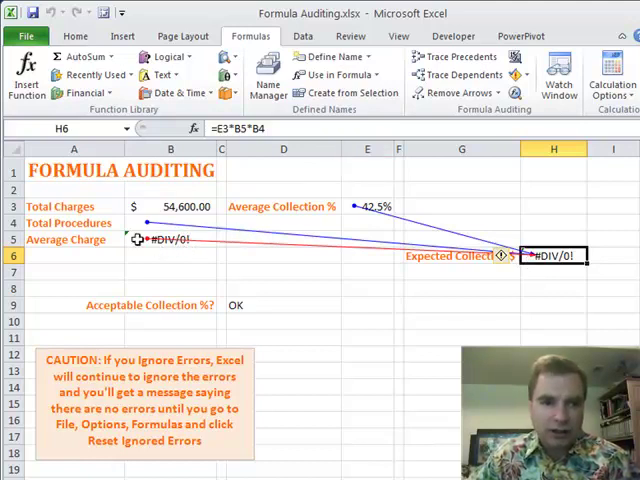
pyautogui.click(170, 240)
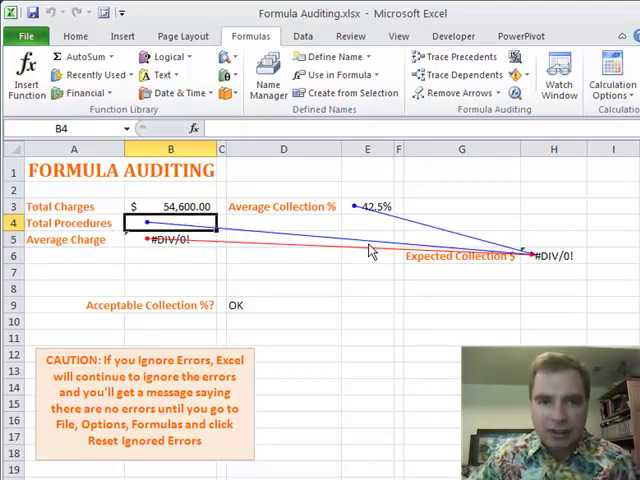
# Enter 300 as Total Procedures so Average Charge shows $182.00 and Expected Collection $23,205.00.
pyautogui.write('300')
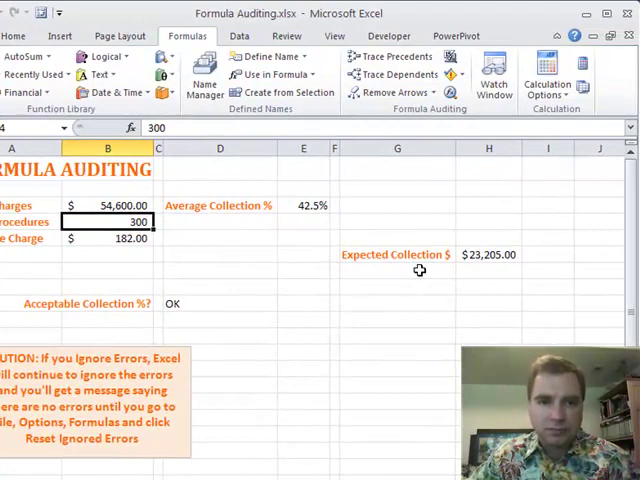
pyautogui.moveTo(406, 264)
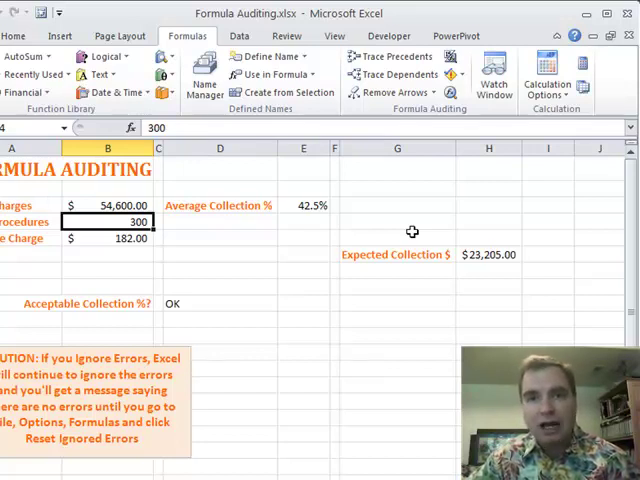
pyautogui.moveTo(432, 238)
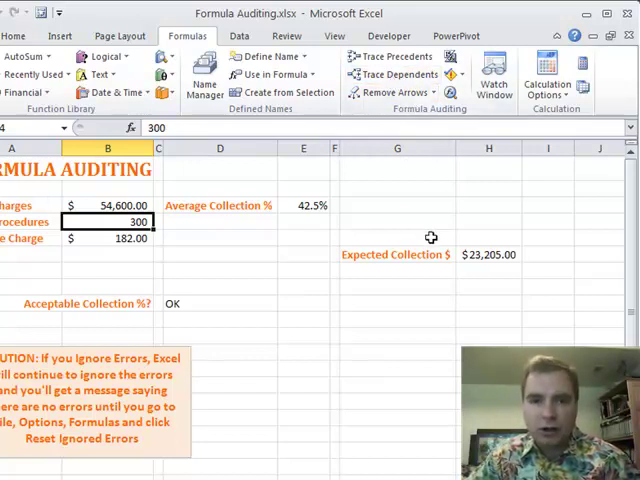
# Trace dependents of Average Collection % in E3 to Expected Collection $ and Acceptable Collection %.
pyautogui.click(304, 204)
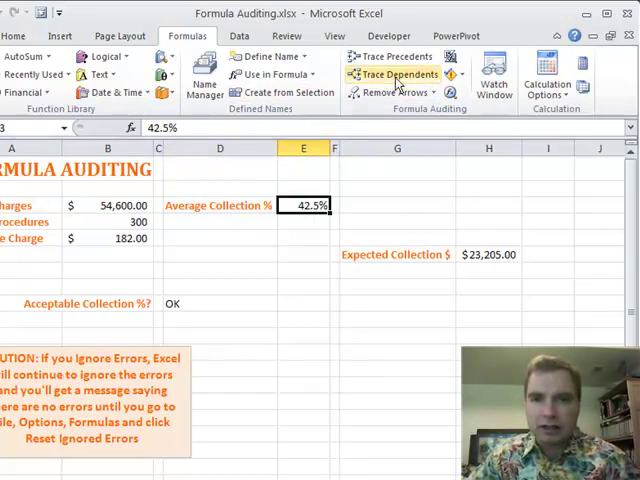
pyautogui.click(400, 74)
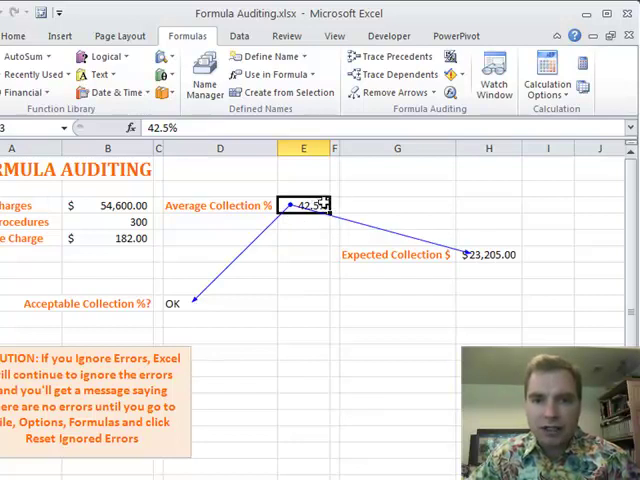
pyautogui.moveTo(518, 244)
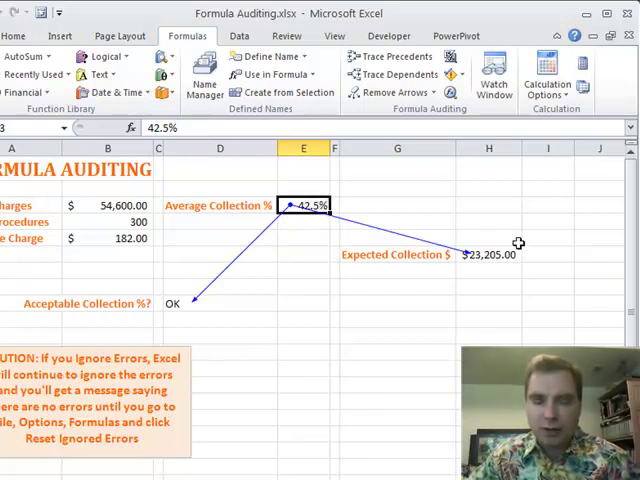
pyautogui.moveTo(168, 304)
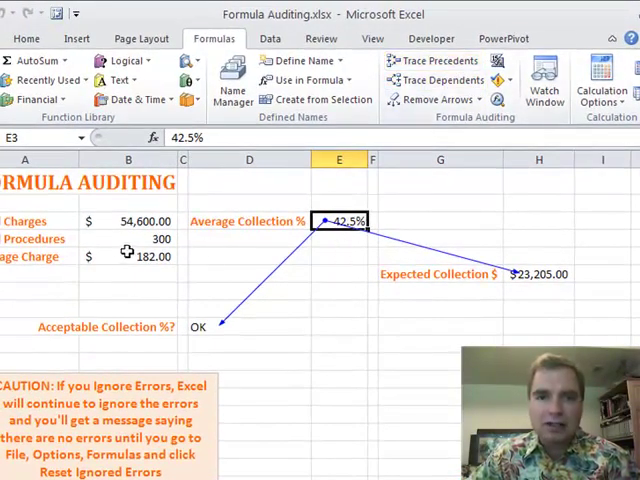
pyautogui.moveTo(530, 272)
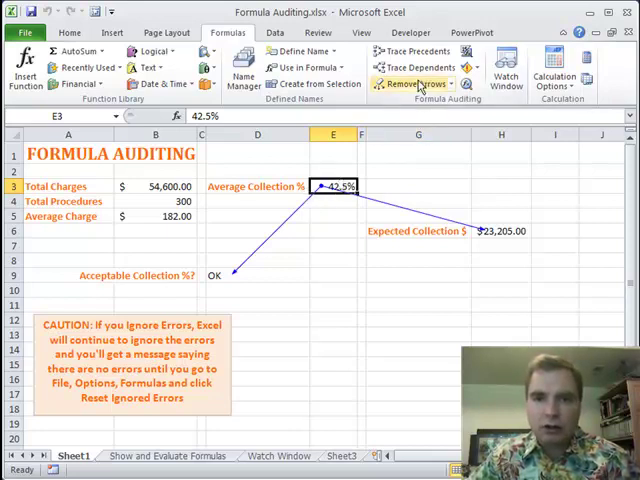
# Remove the dependent arrows via Remove Arrows > Remove Dependent Arrows, leaving no tracer arrows.
pyautogui.click(452, 84)
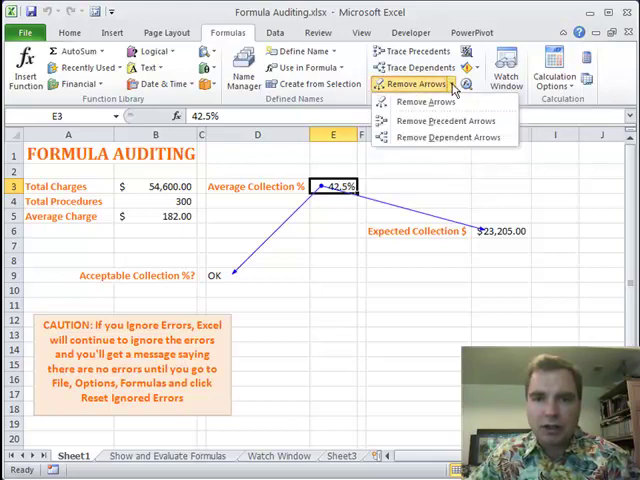
pyautogui.moveTo(444, 120)
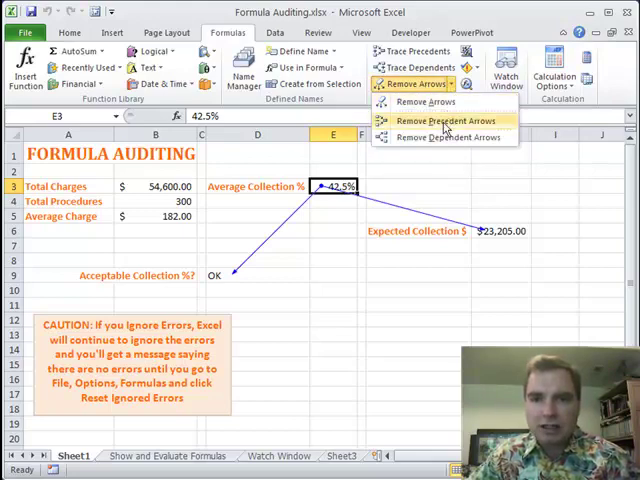
pyautogui.moveTo(442, 136)
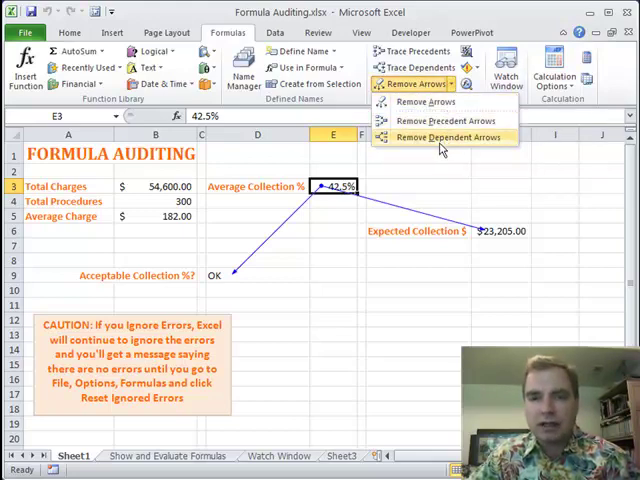
pyautogui.click(446, 138)
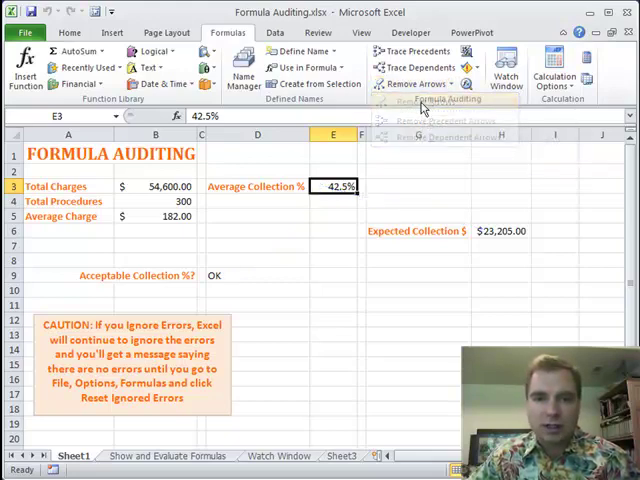